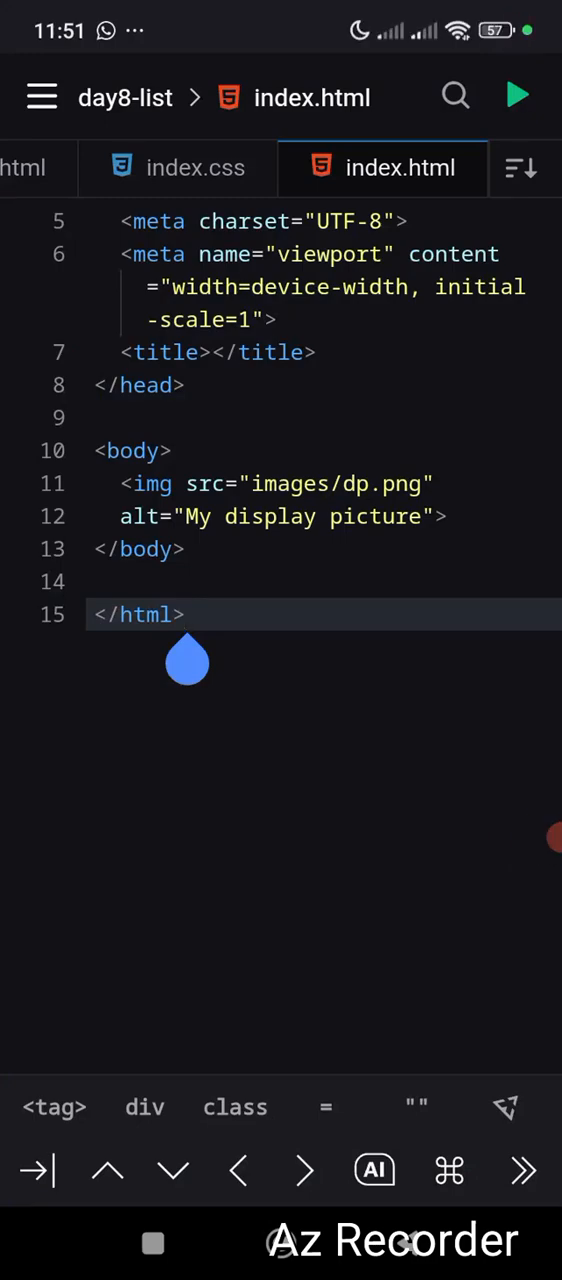
Check the display-picture img tag's src and alt in index.html, then move to YouTube.
{"action": "left_click", "coordinate": [184, 614]}
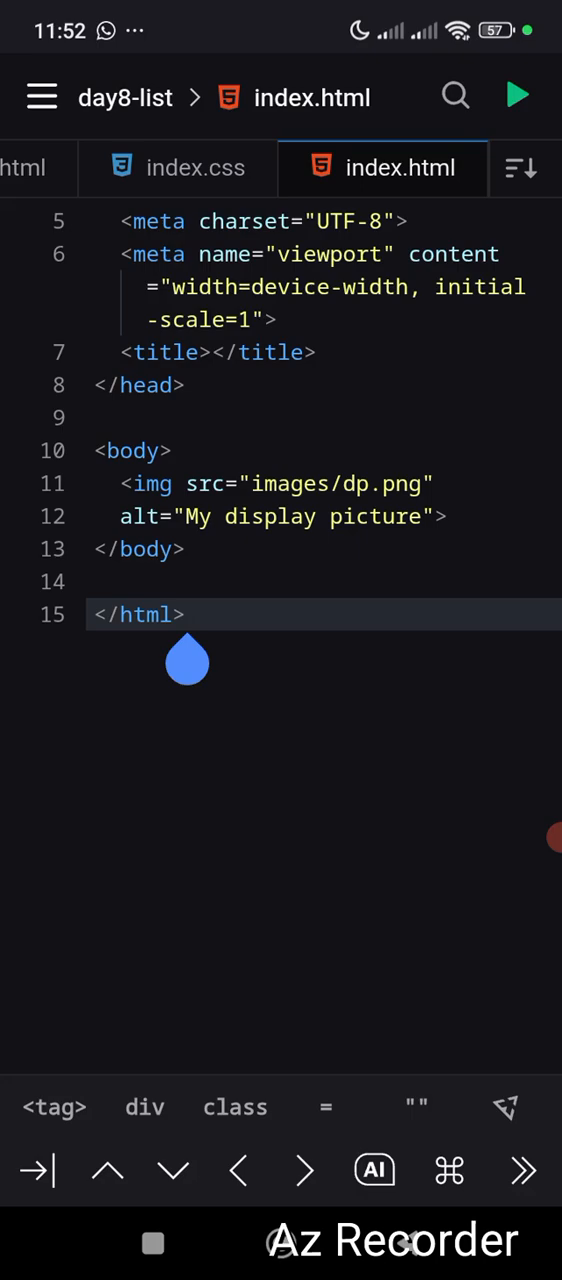
{"action": "left_click", "coordinate": [185, 614]}
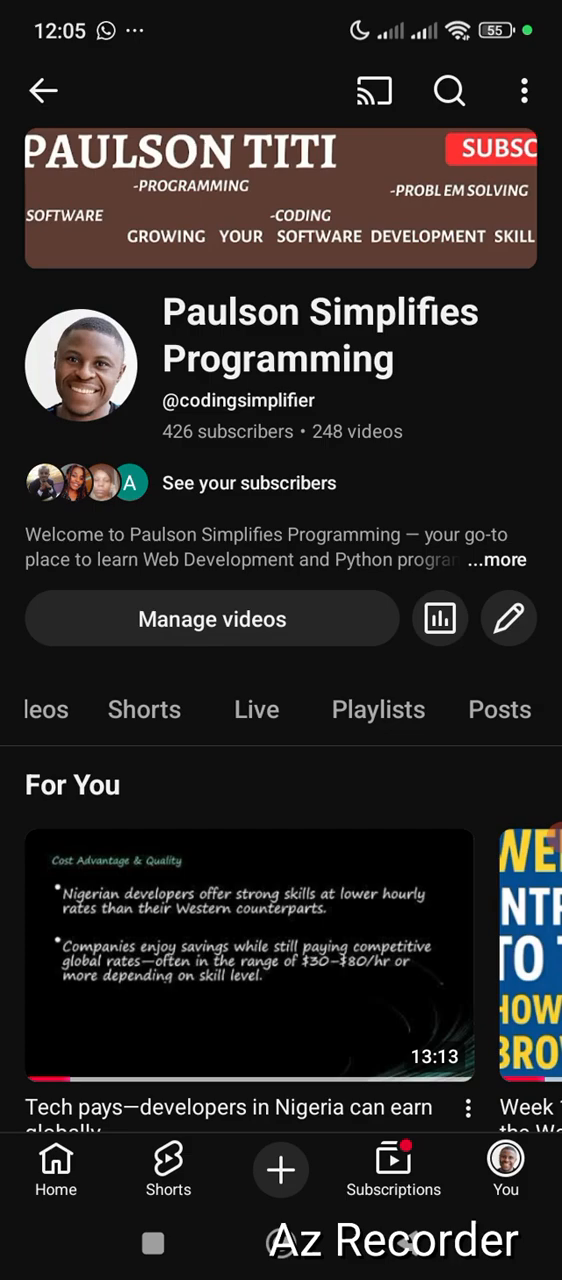
Show the channel's Playlists and scroll to the CSS, HTML, Python and web development playlists.
{"action": "left_click", "coordinate": [378, 709]}
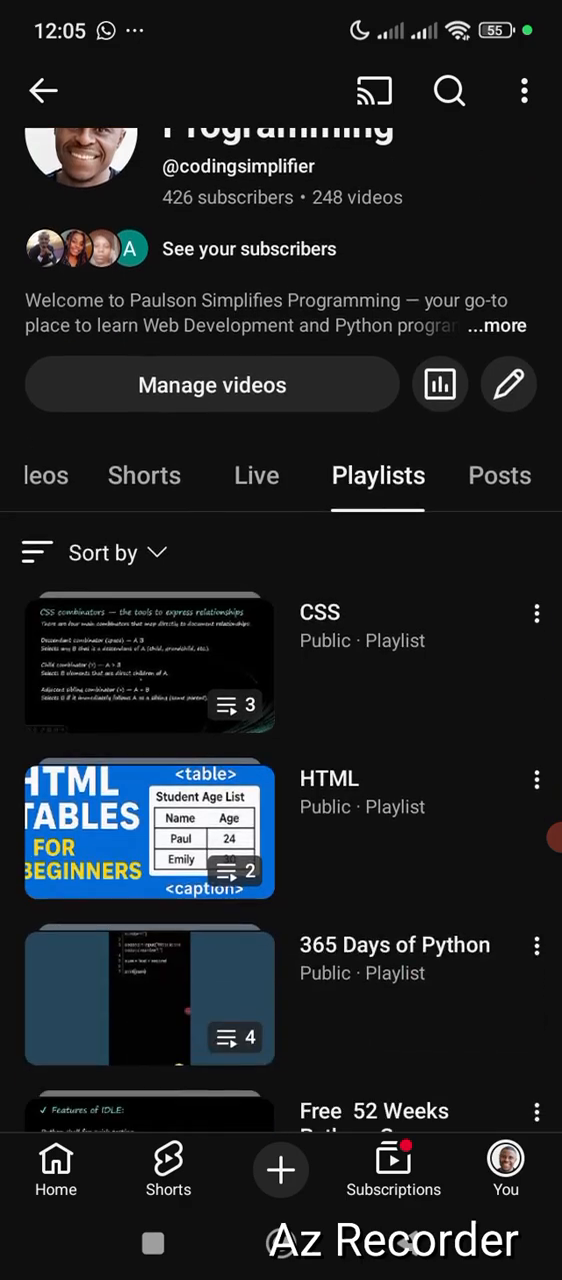
{"action": "scroll", "scroll_direction": "up", "scroll_amount": 3}
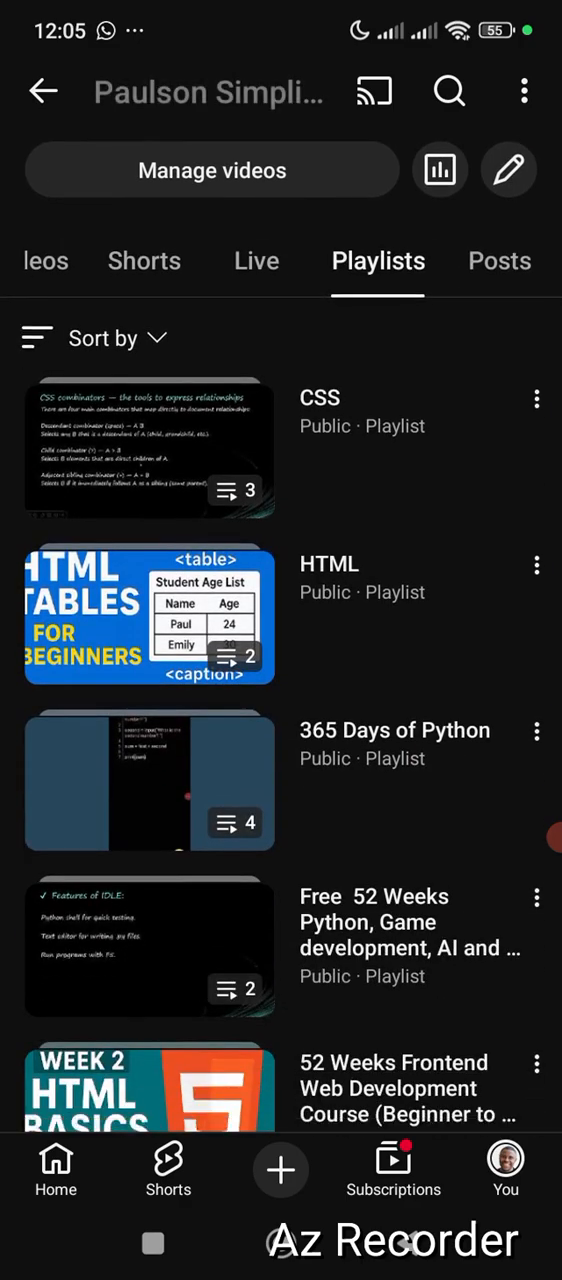
{"action": "scroll", "scroll_direction": "down", "scroll_amount": 3}
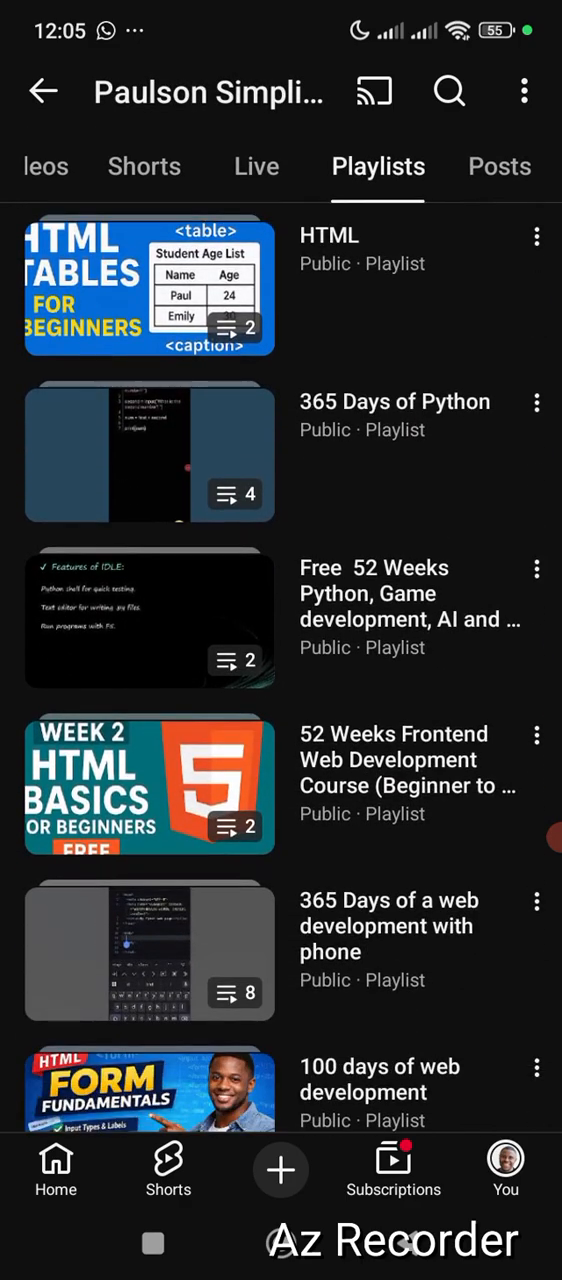